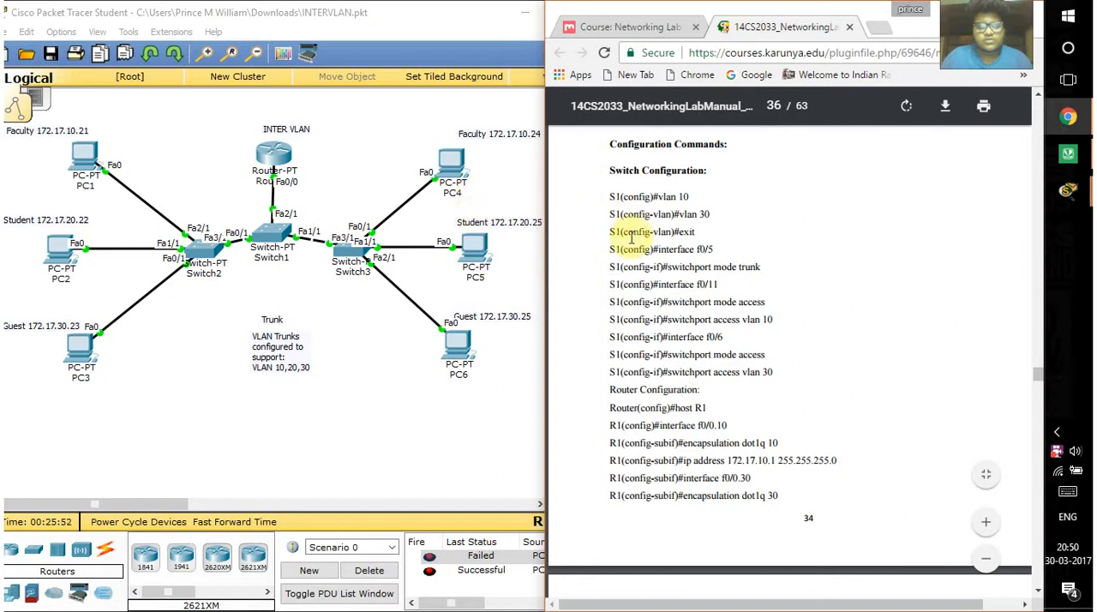
- Scroll the lab manual up from page 36 to the Ex. No. 7 Virtual LAN heading
scroll("up", 3)
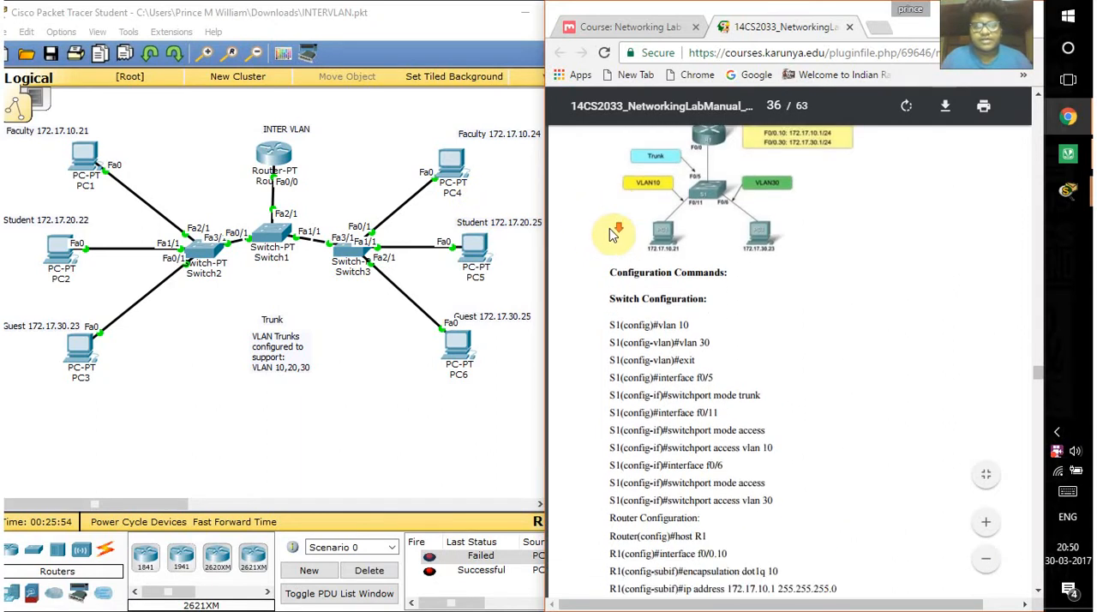
scroll("down", 3)
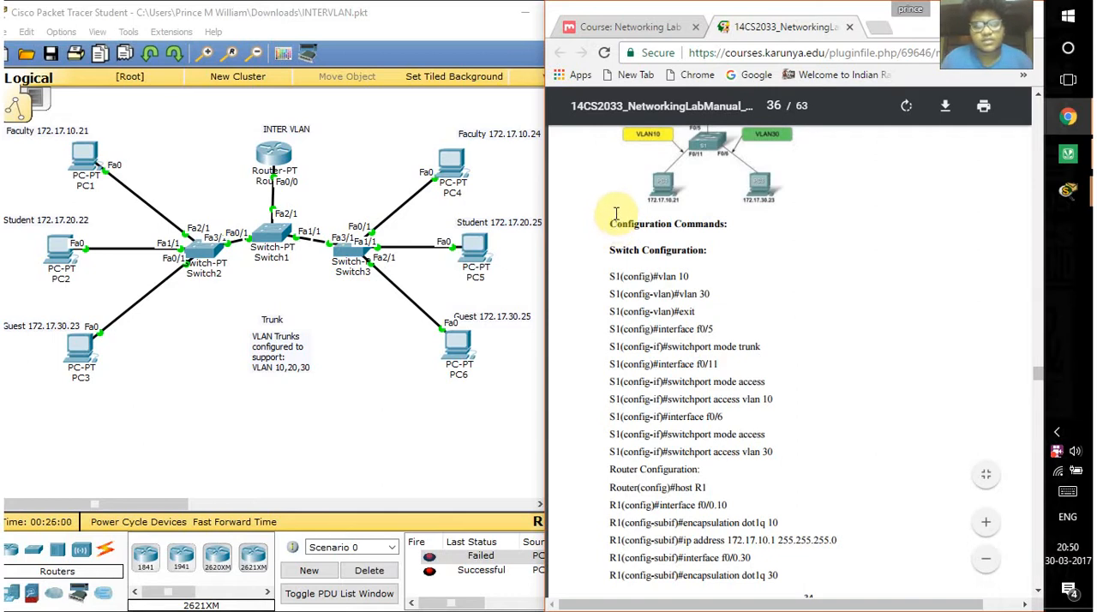
scroll("up", 3)
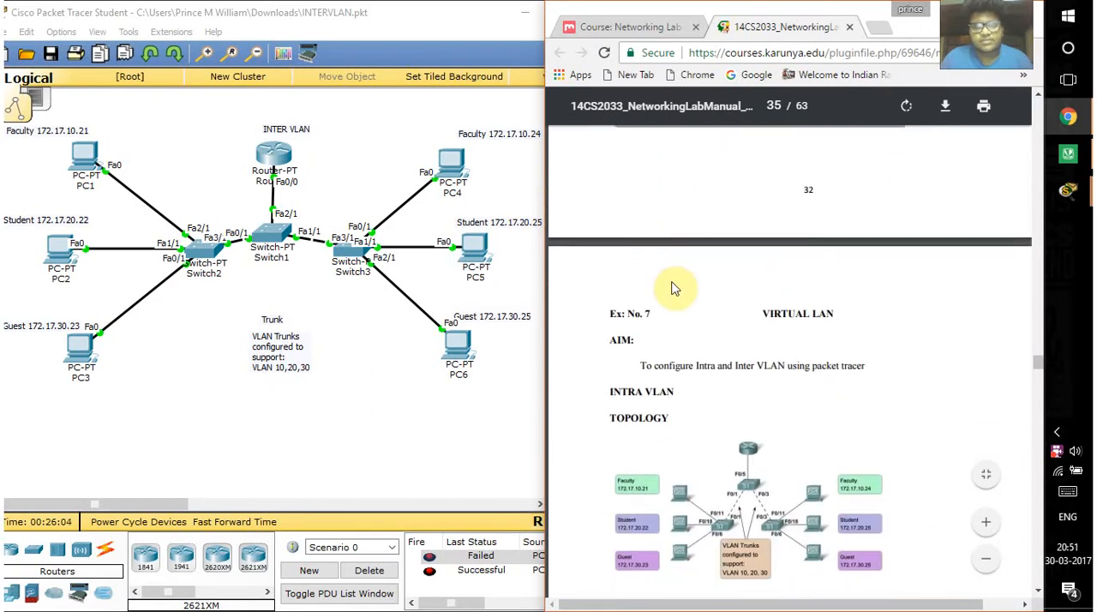
scroll("down", 3)
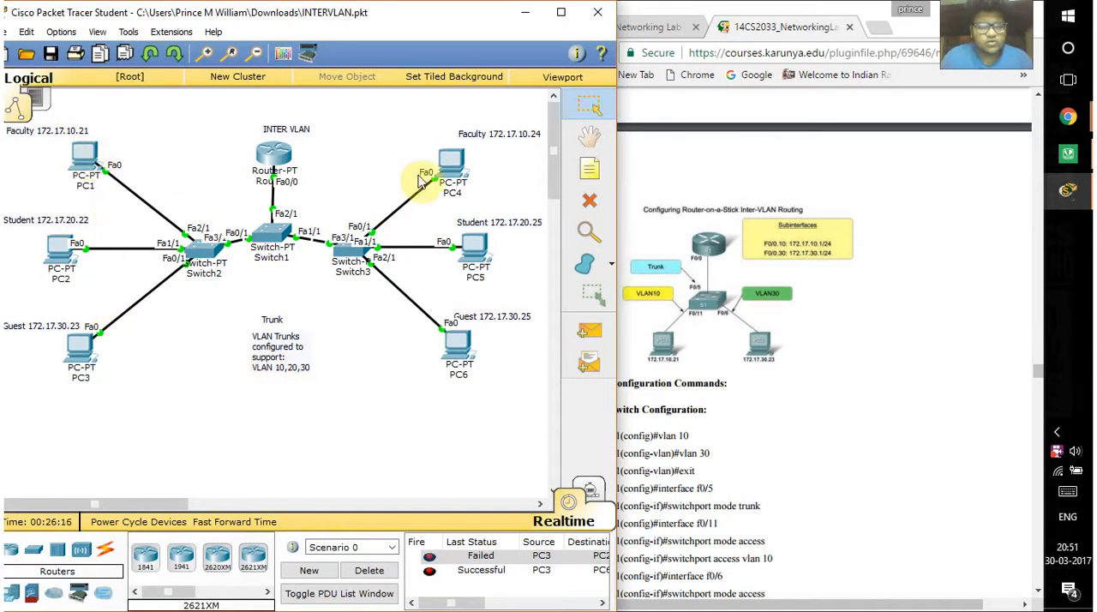
mouse_move(82, 158)
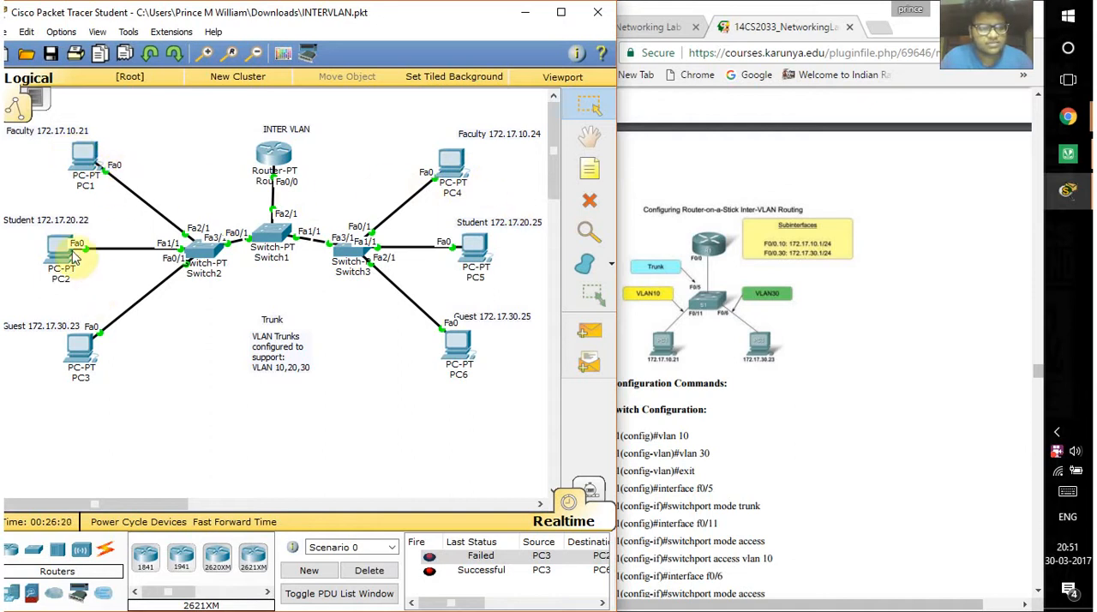
mouse_move(70, 351)
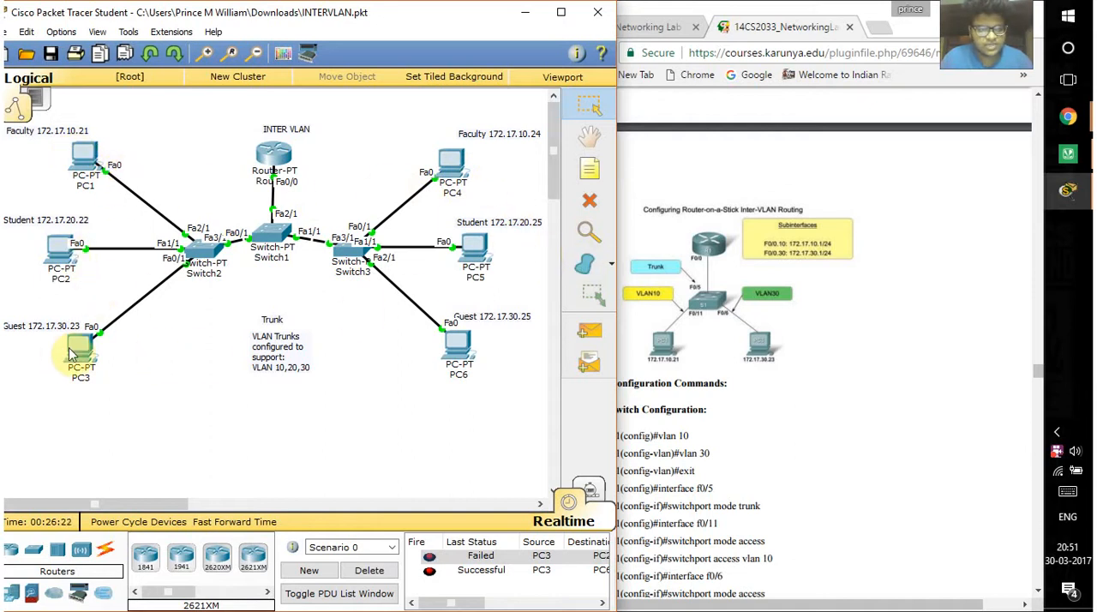
mouse_move(419, 421)
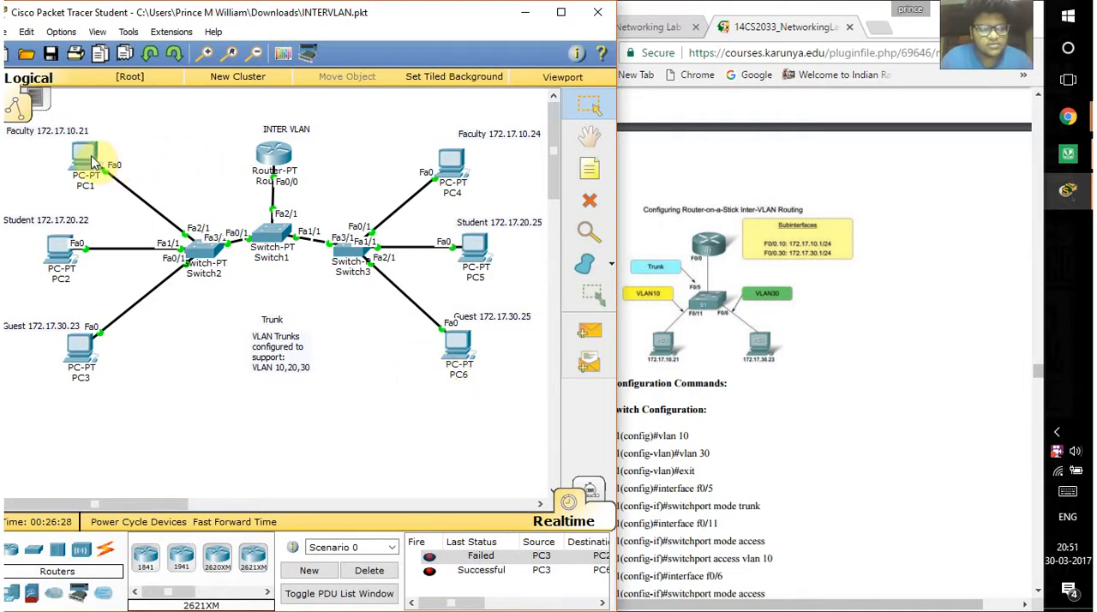
mouse_move(211, 181)
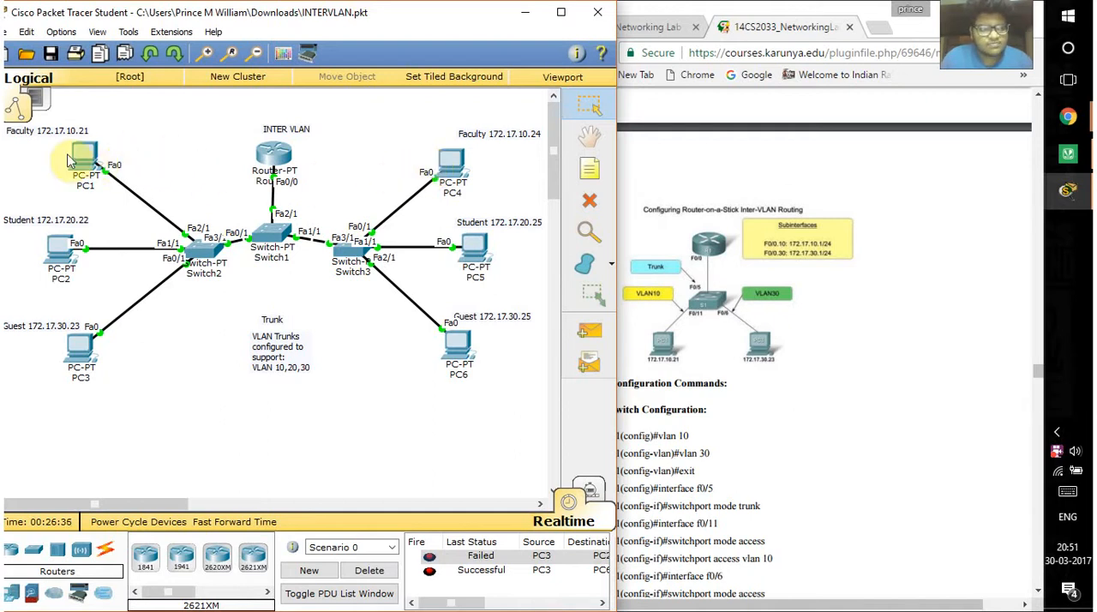
mouse_move(411, 182)
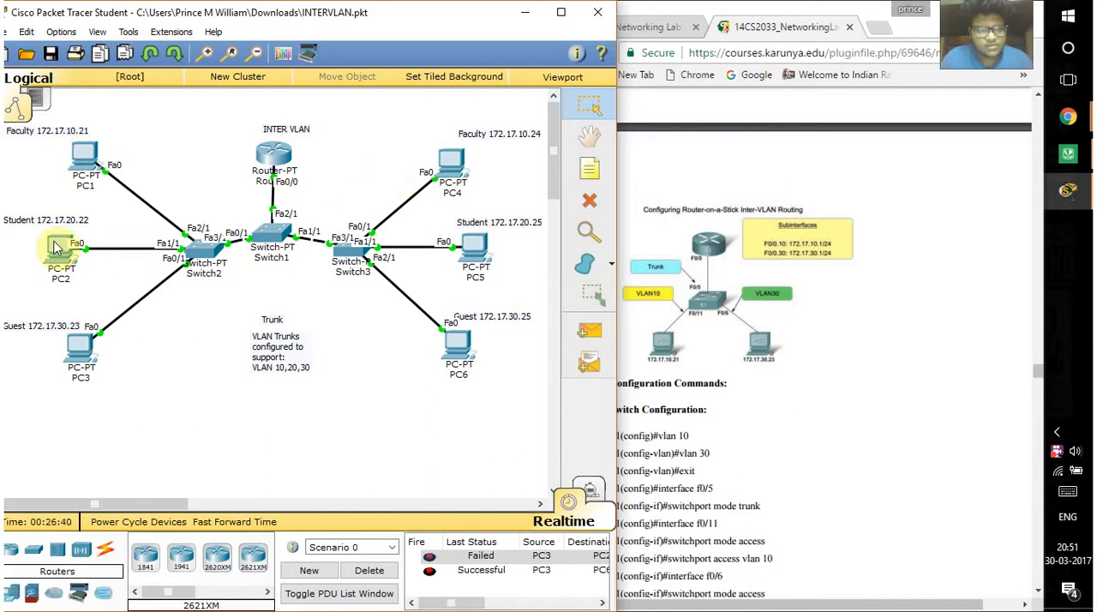
mouse_move(475, 249)
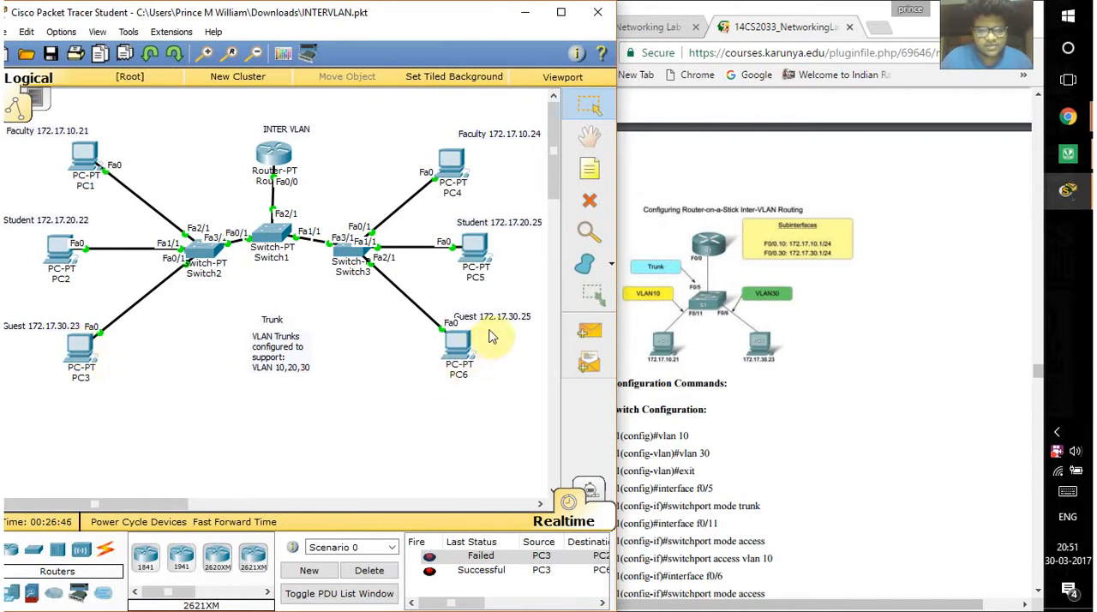
mouse_move(456, 292)
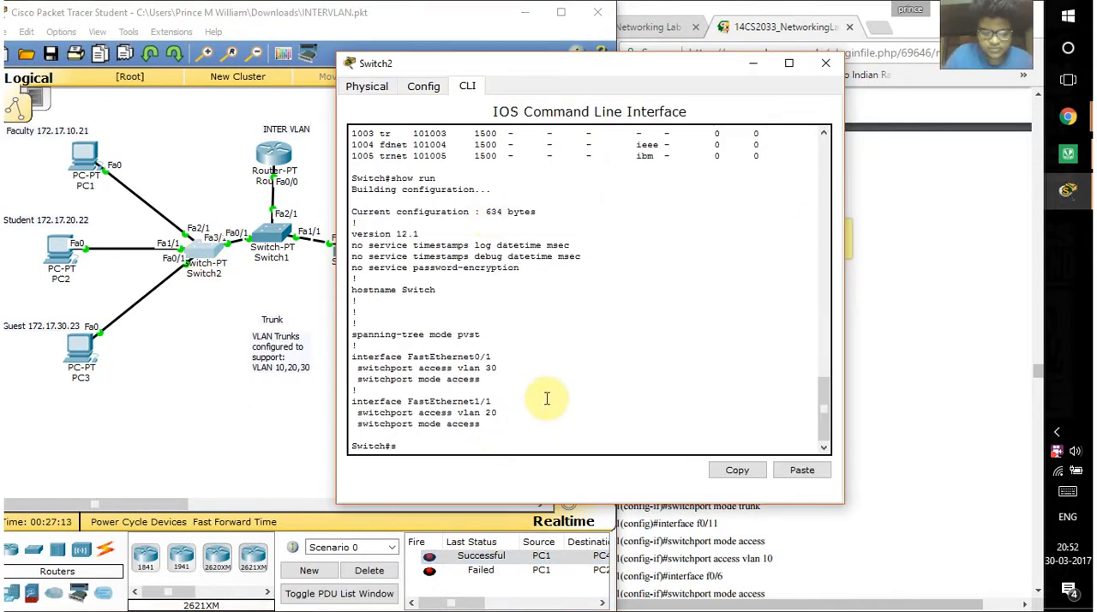
- Run 'show run' then 'show vlan' on Switch2 to list VLANs and port memberships
type("show")
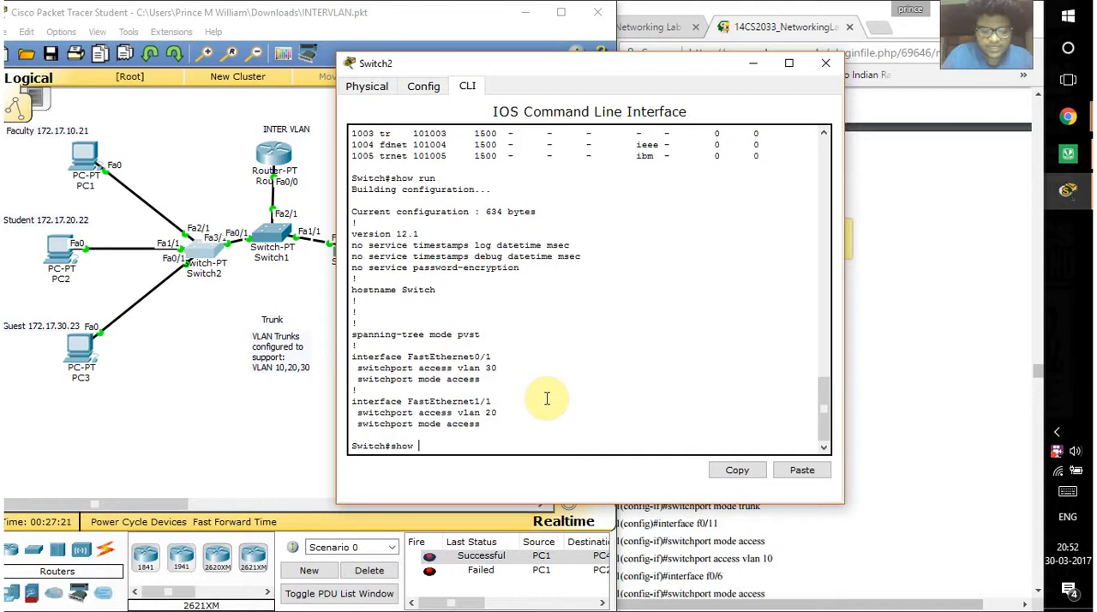
type("vla")
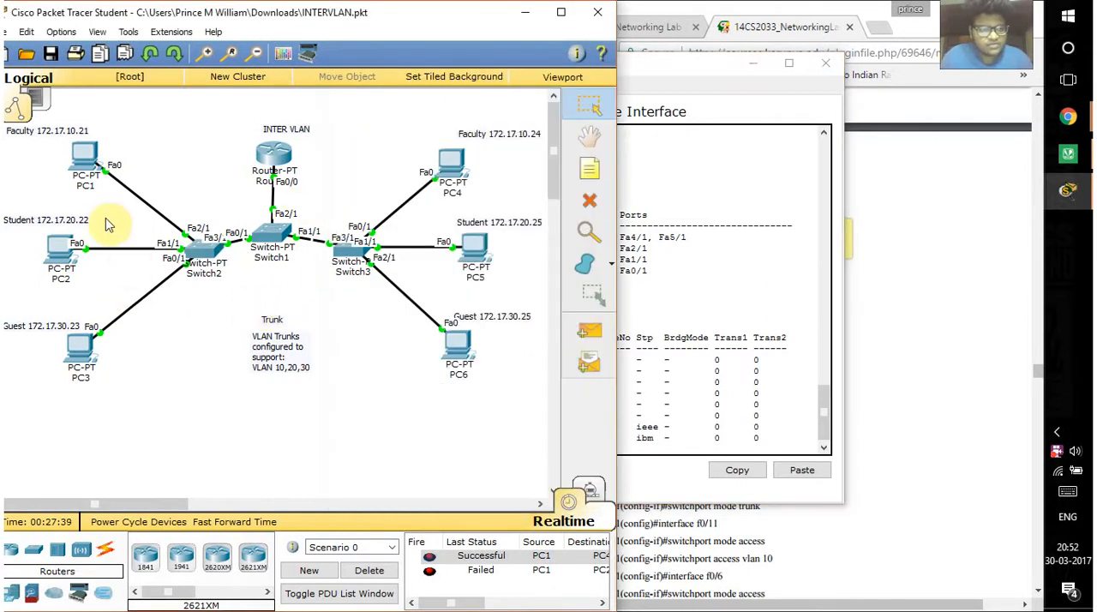
mouse_move(60, 144)
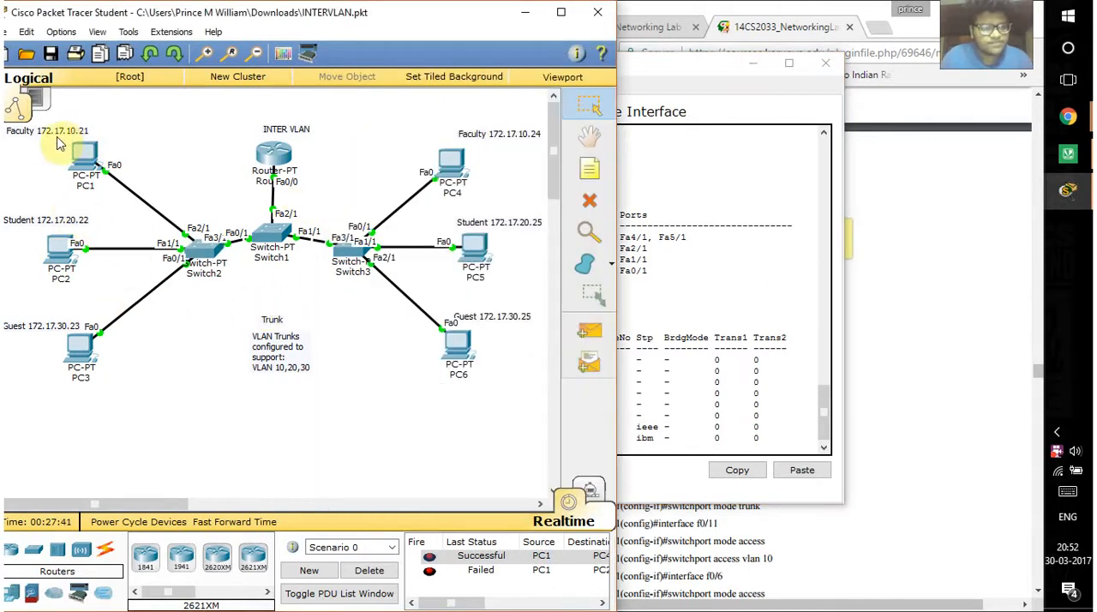
mouse_move(535, 147)
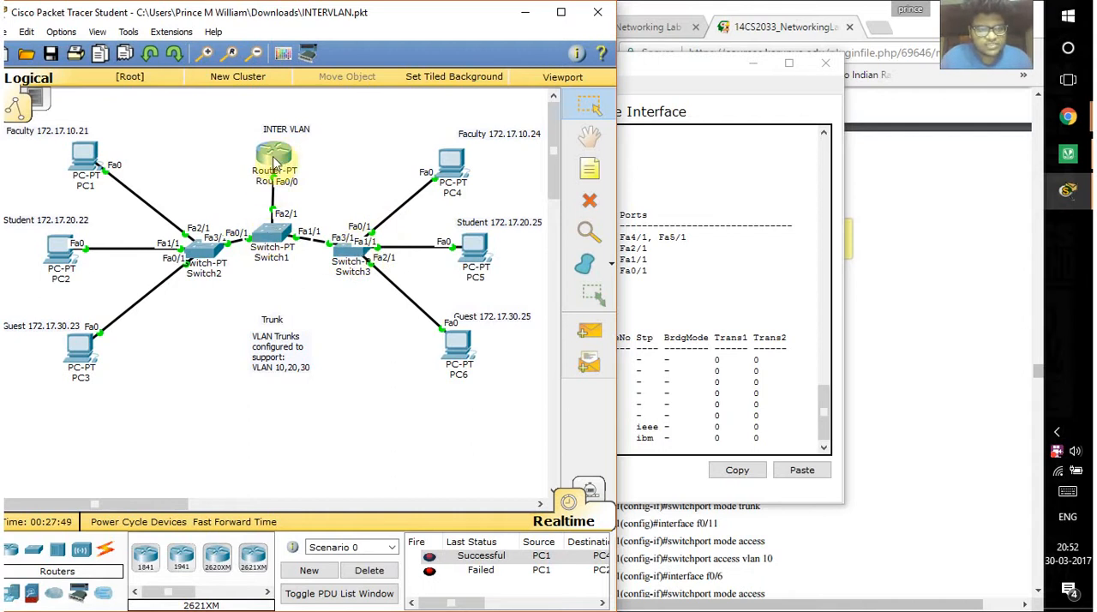
mouse_move(272, 249)
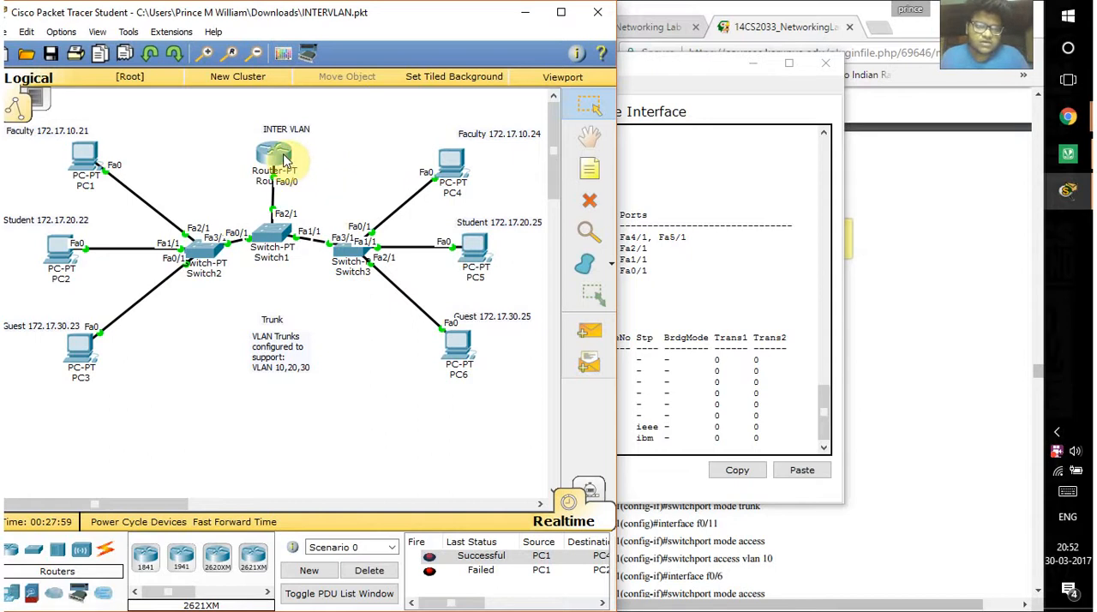
mouse_move(322, 174)
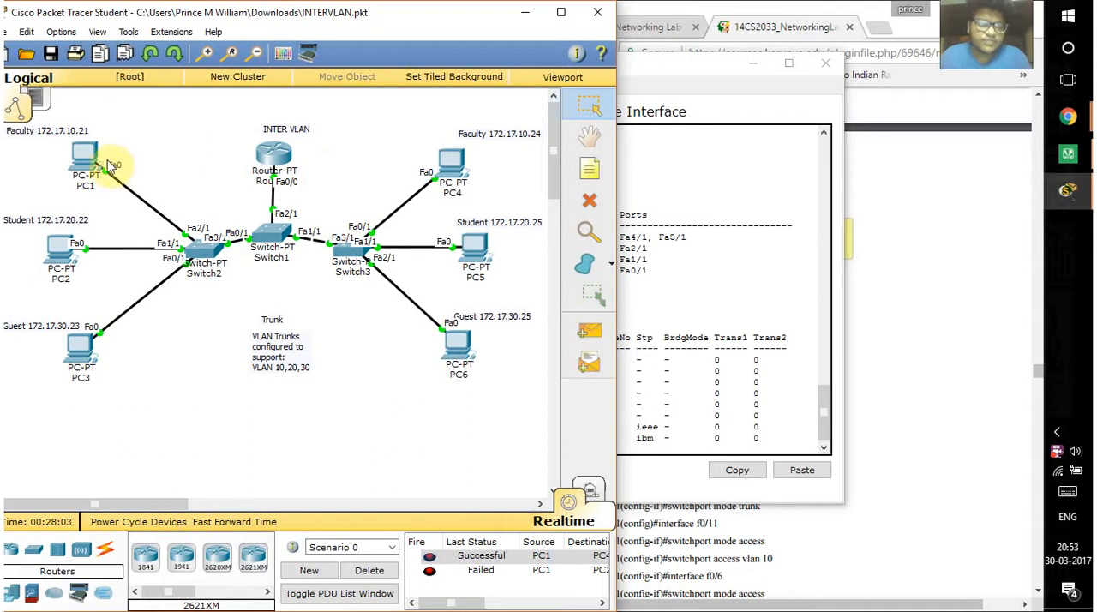
mouse_move(84, 159)
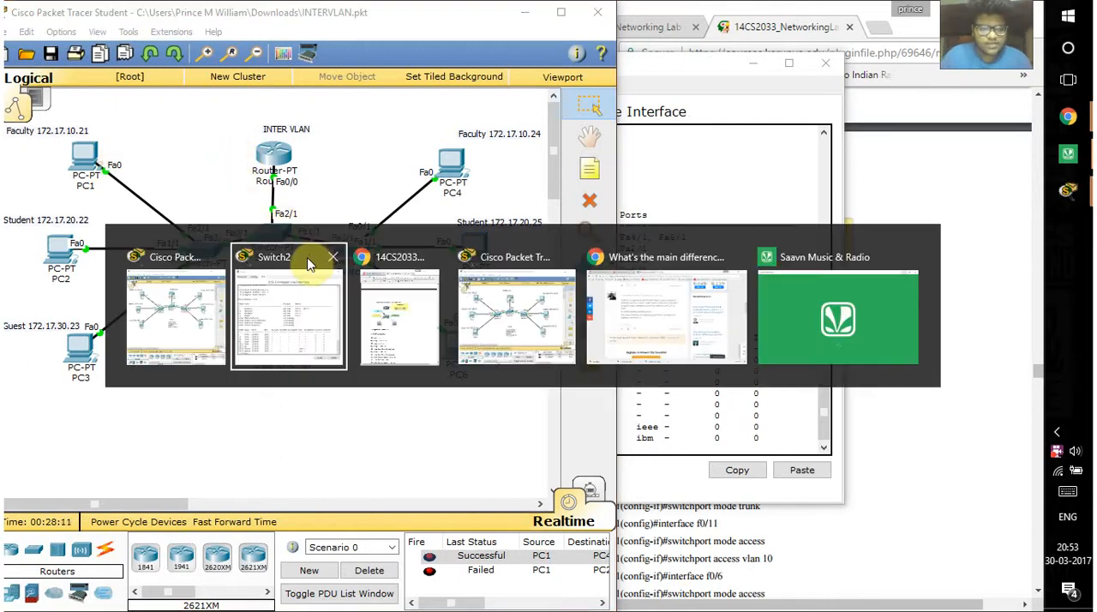
- Switch to the INTRA VLAN.pkt window and delete PC3's ping entries from the PDU list
left_click(517, 317)
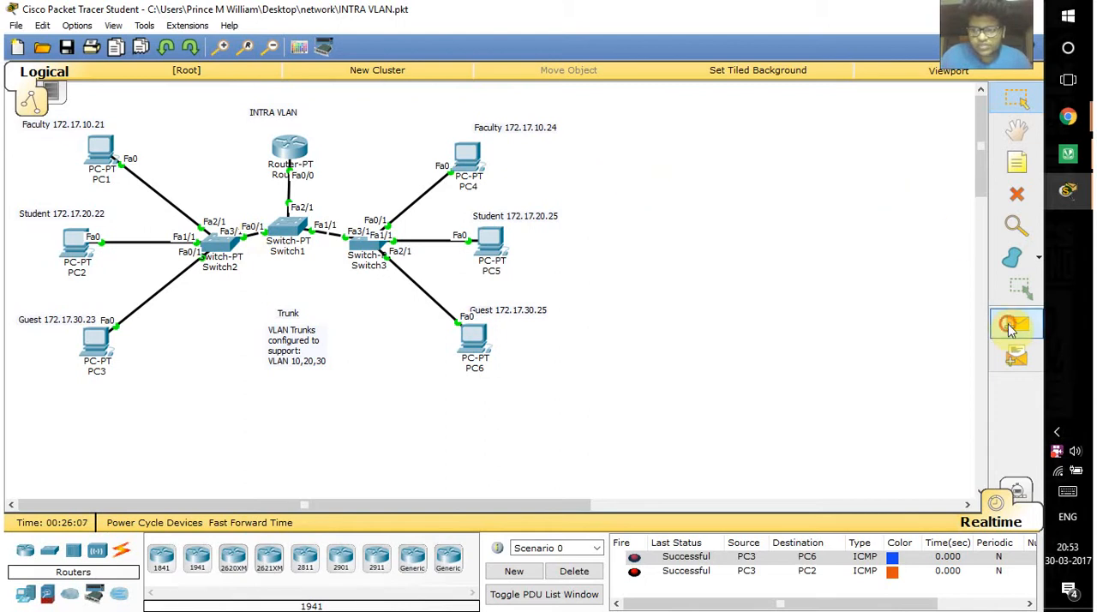
left_click(1016, 324)
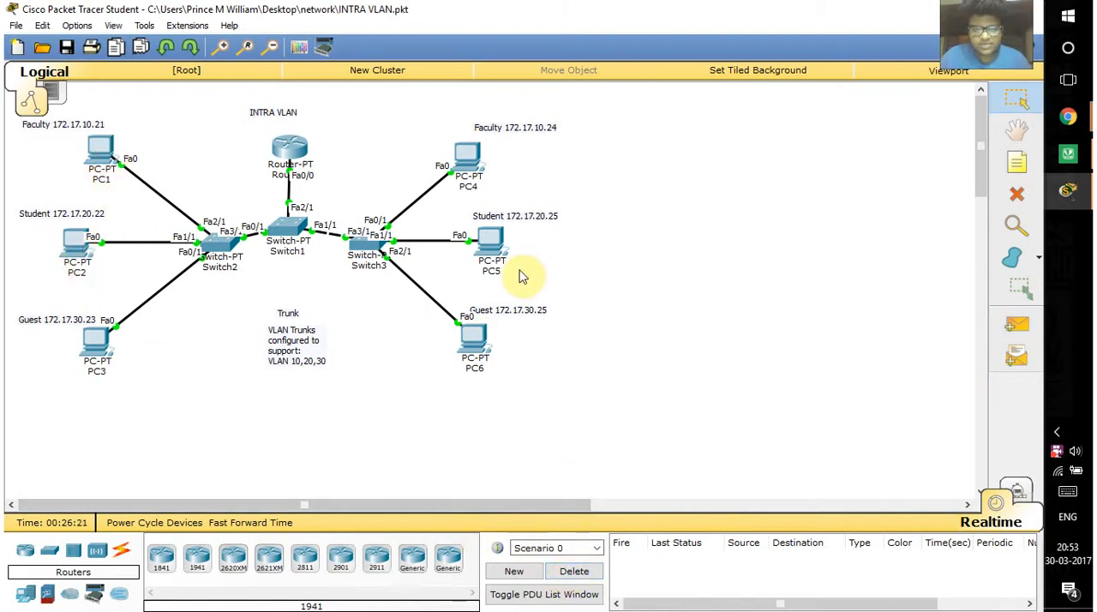
mouse_move(525, 185)
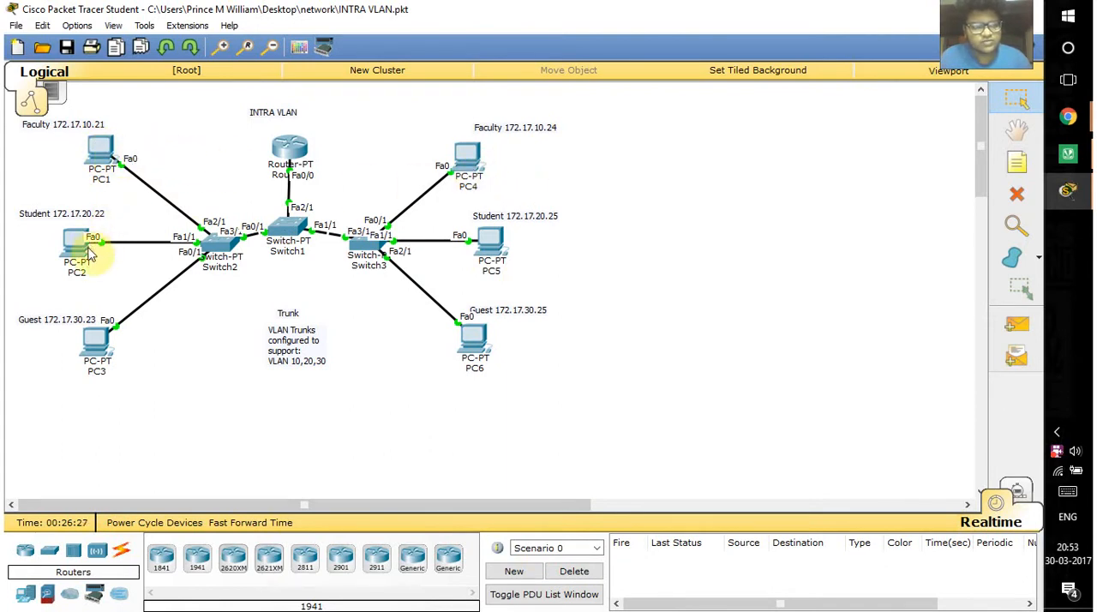
mouse_move(172, 225)
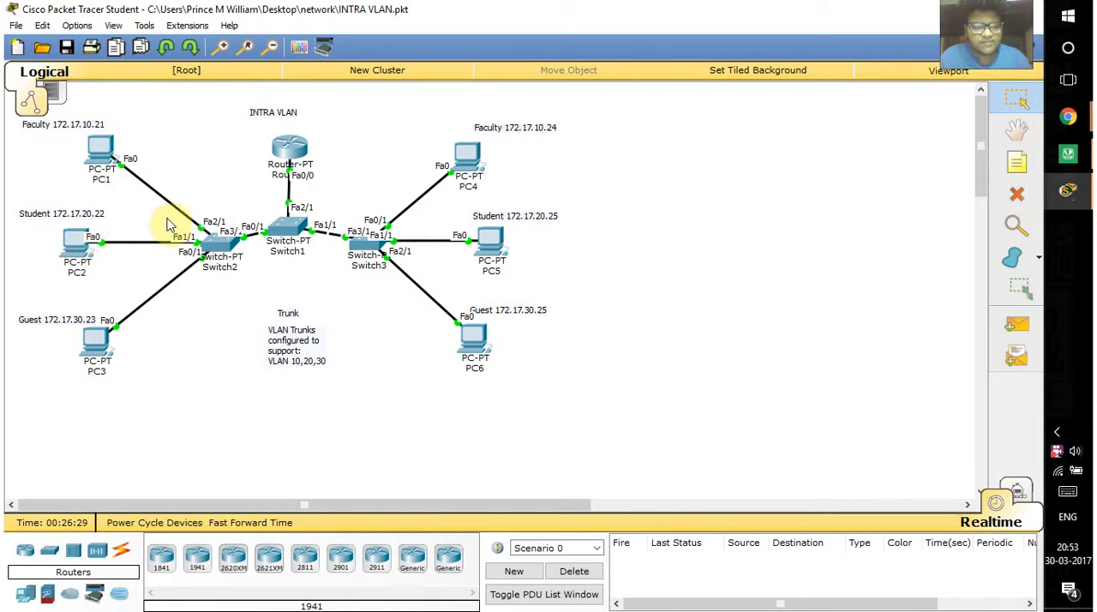
mouse_move(120, 358)
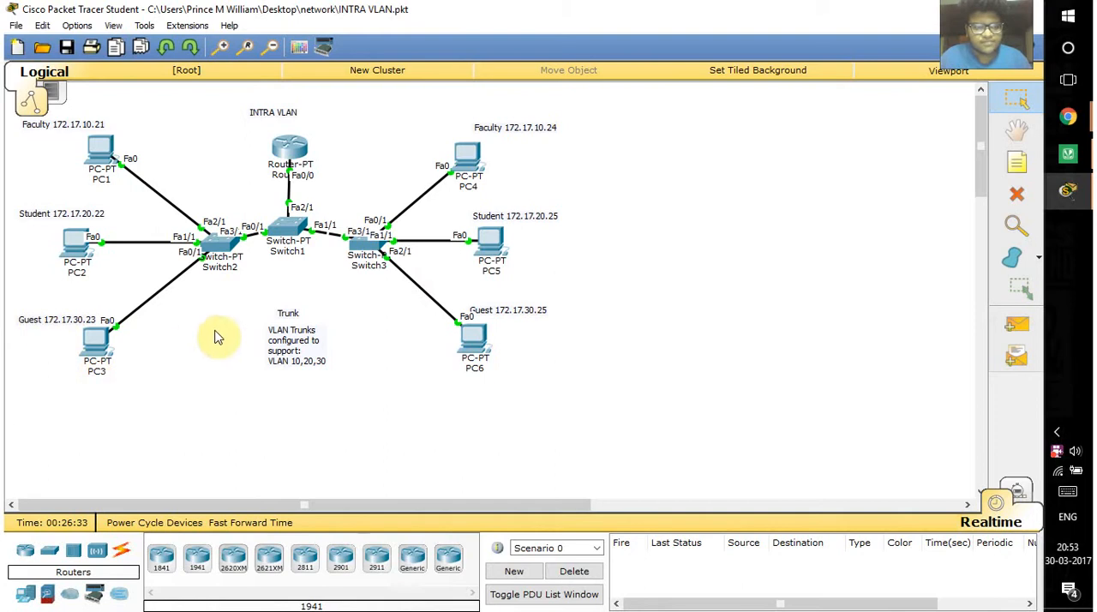
mouse_move(292, 150)
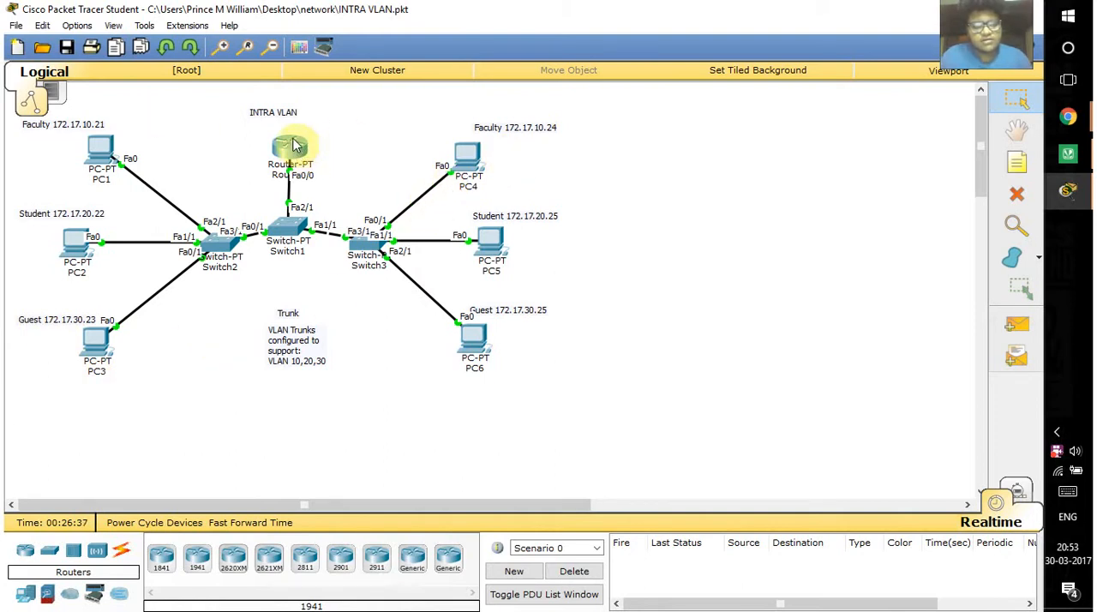
mouse_move(296, 145)
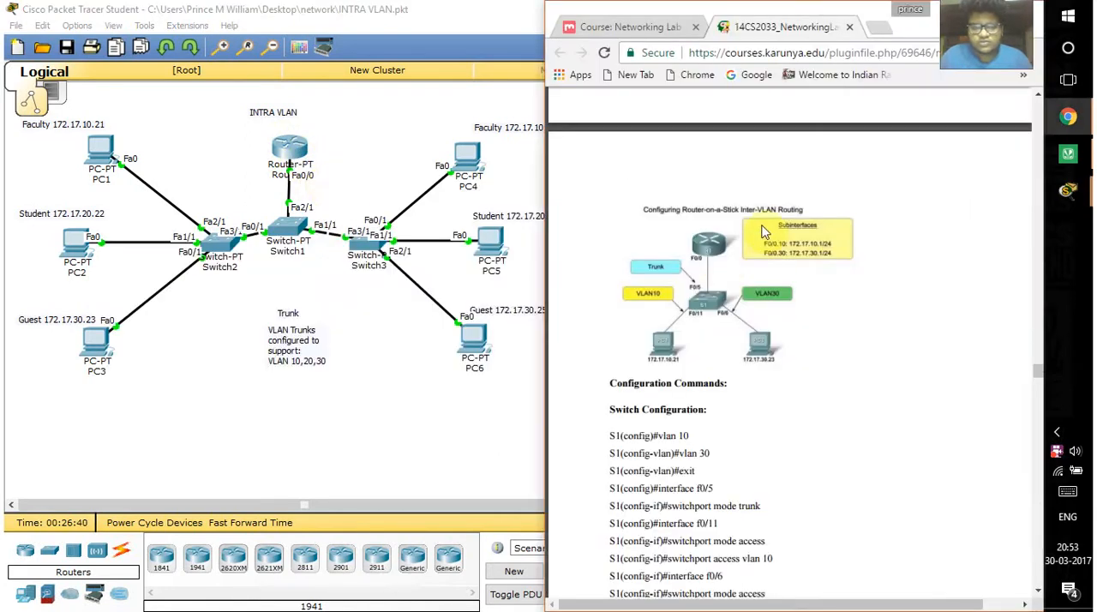
- Scroll the lab PDF to the router-on-a-stick diagram and Switch Configuration commands
scroll("down", 3)
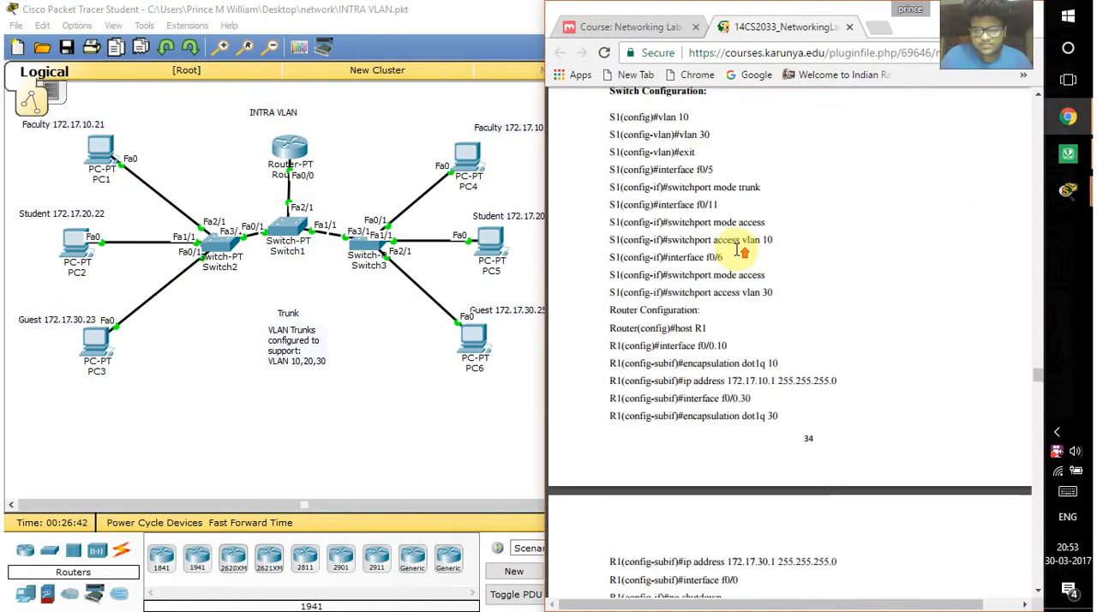
scroll("up", 3)
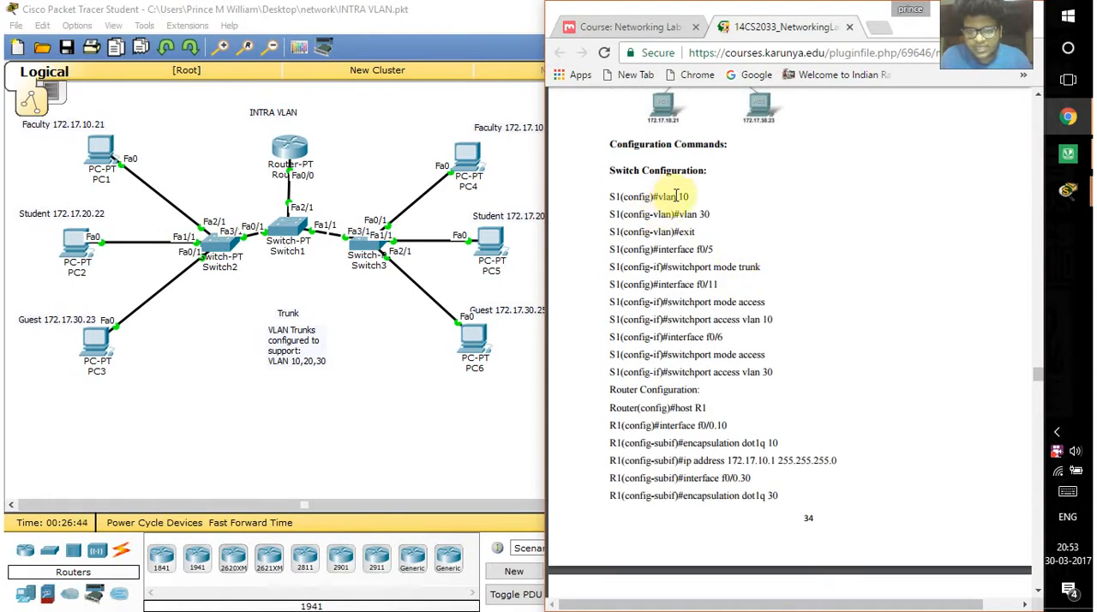
scroll("up", 3)
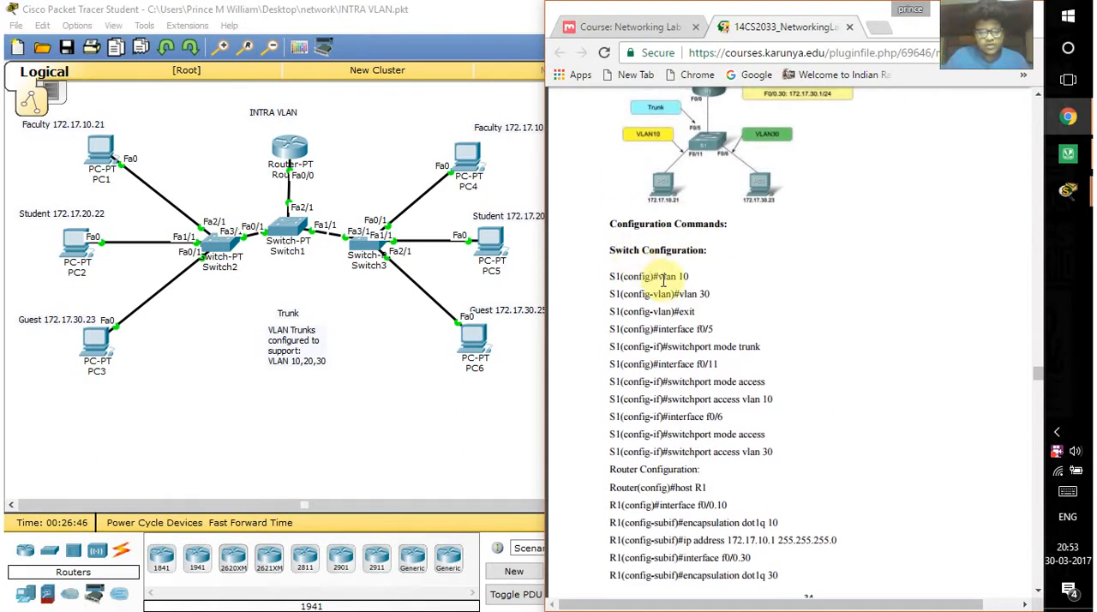
scroll("up", 3)
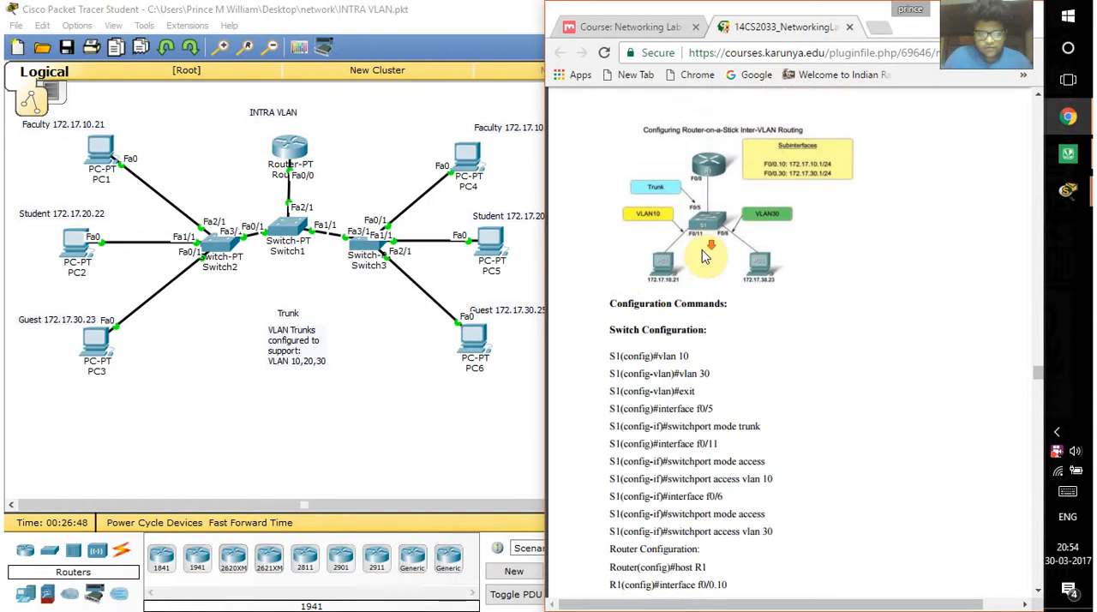
scroll("down", 3)
type("en")
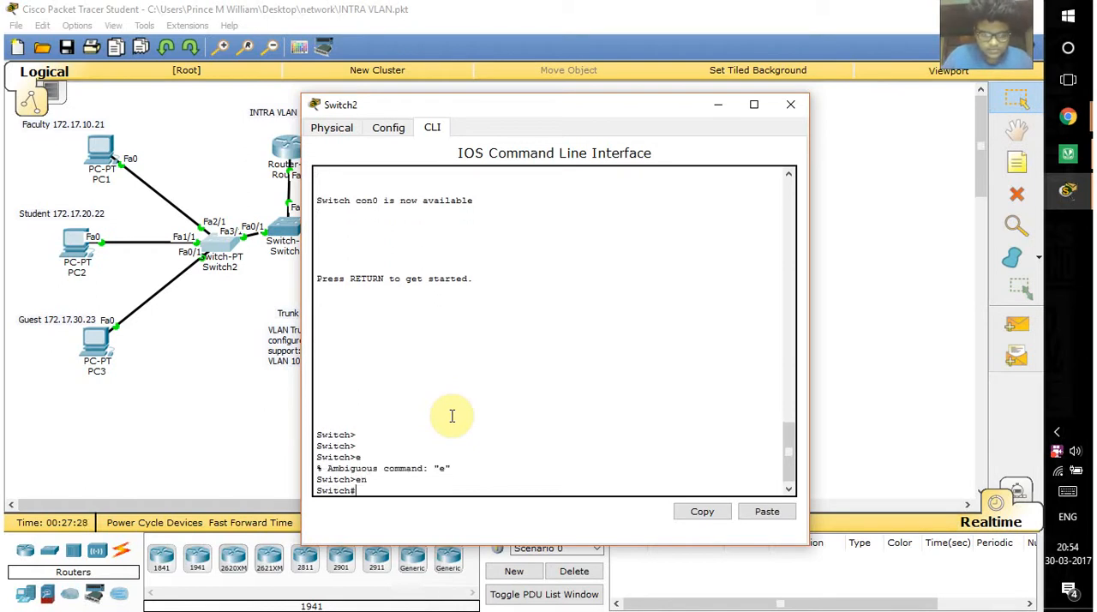
- Run 'show vlan' on Switch2 to list the Faculty, Student and Guest VLANs with ports
type("show")
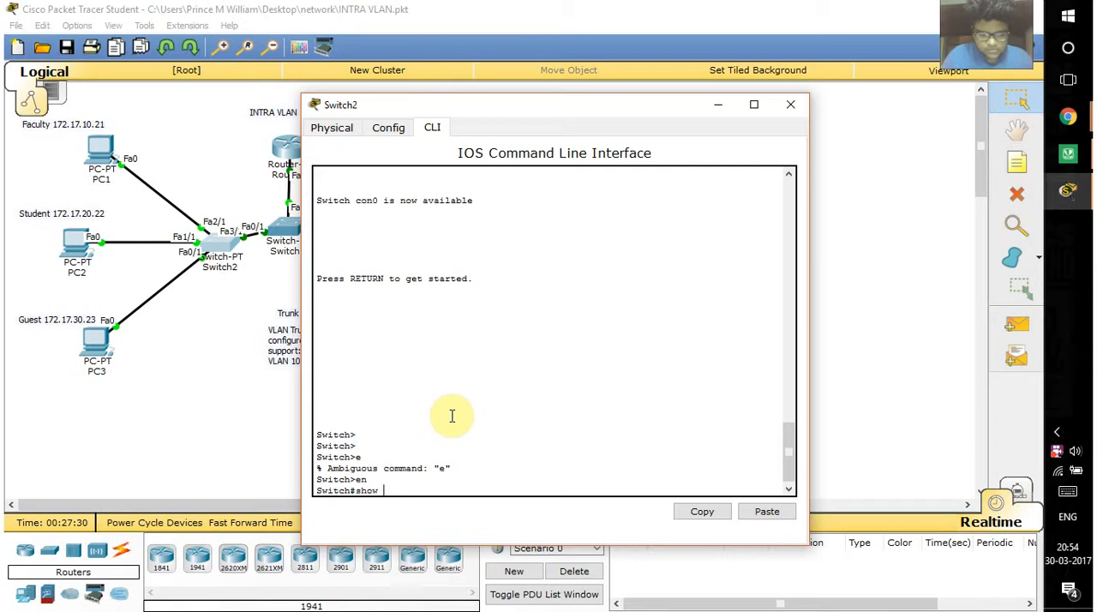
type("vlan")
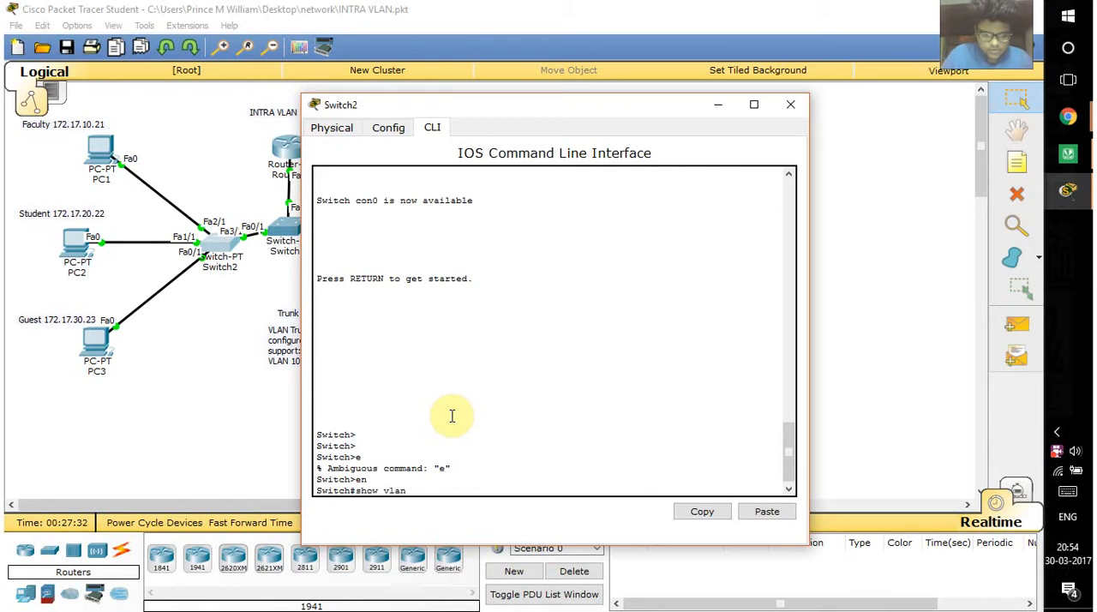
key("Return")
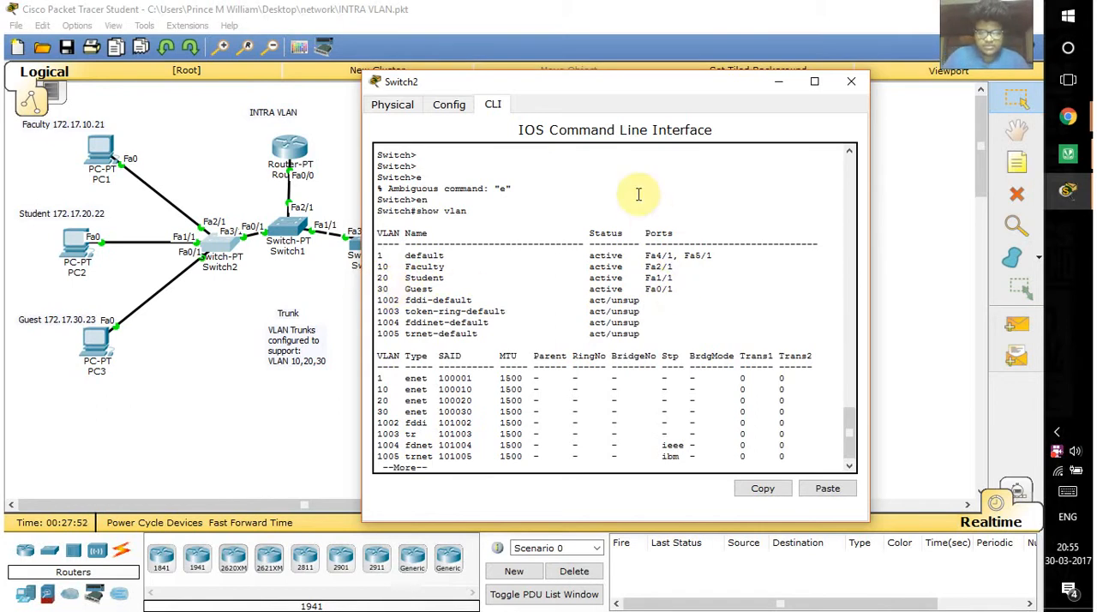
mouse_move(672, 270)
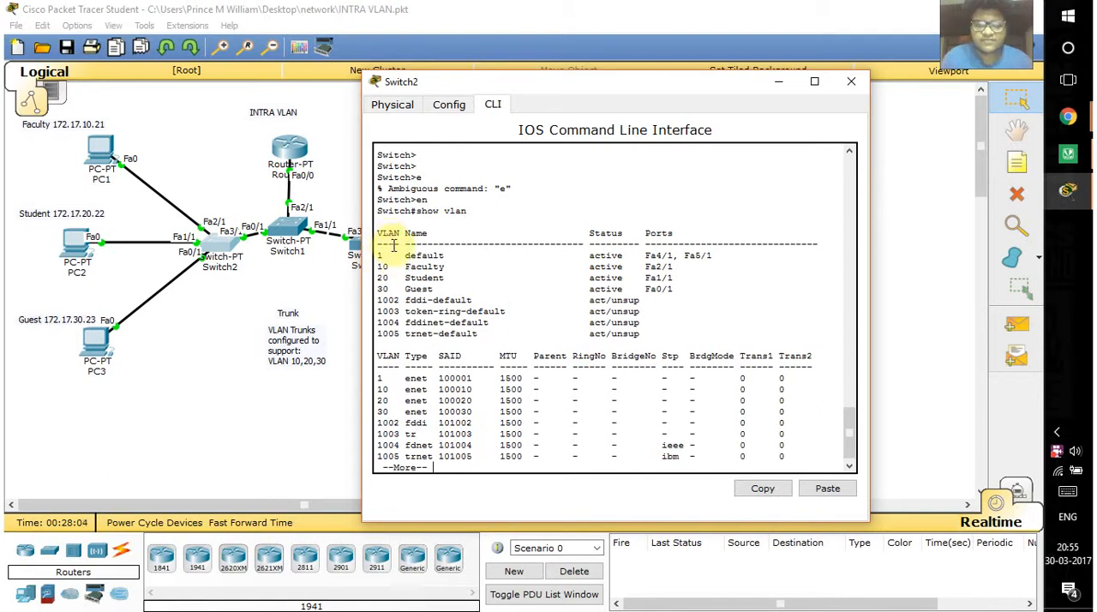
mouse_move(471, 289)
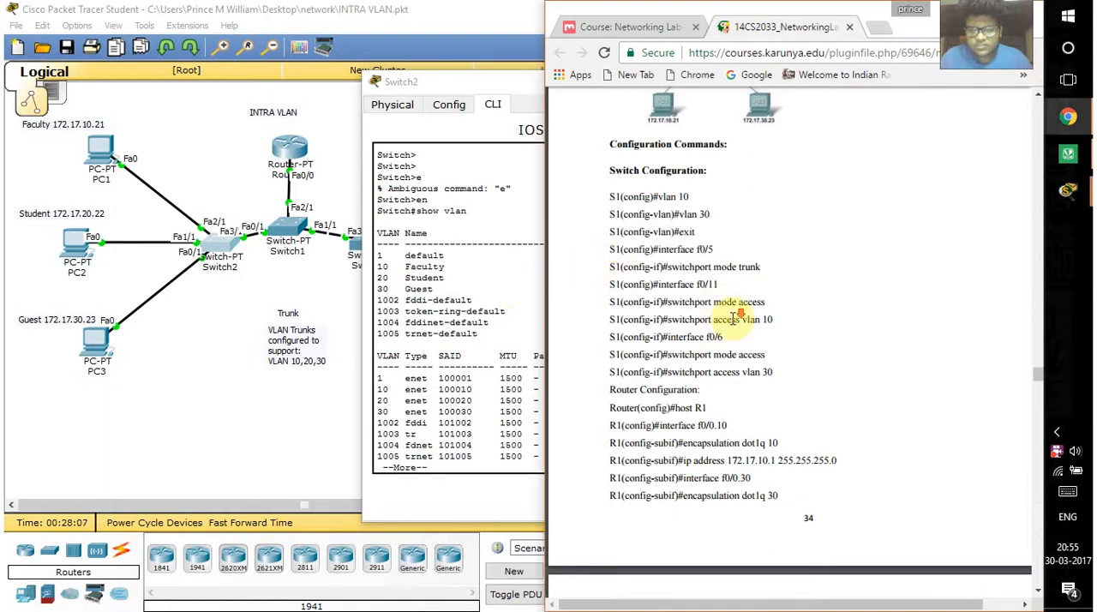
- Scroll the lab manual past the Router Configuration commands to the PC ping screenshot
scroll("down", 3)
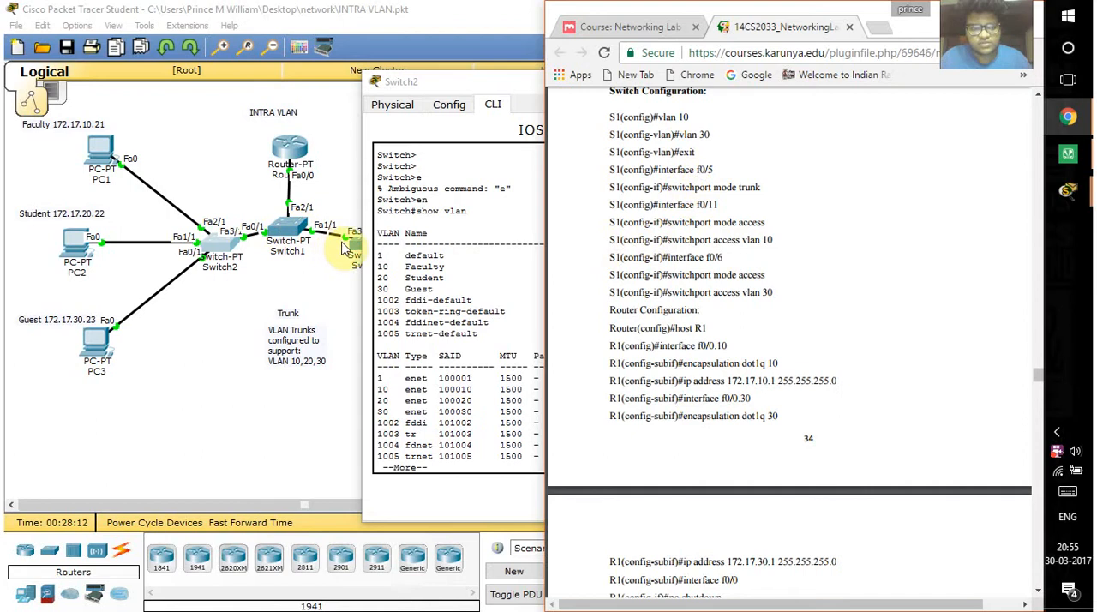
scroll("down", 3)
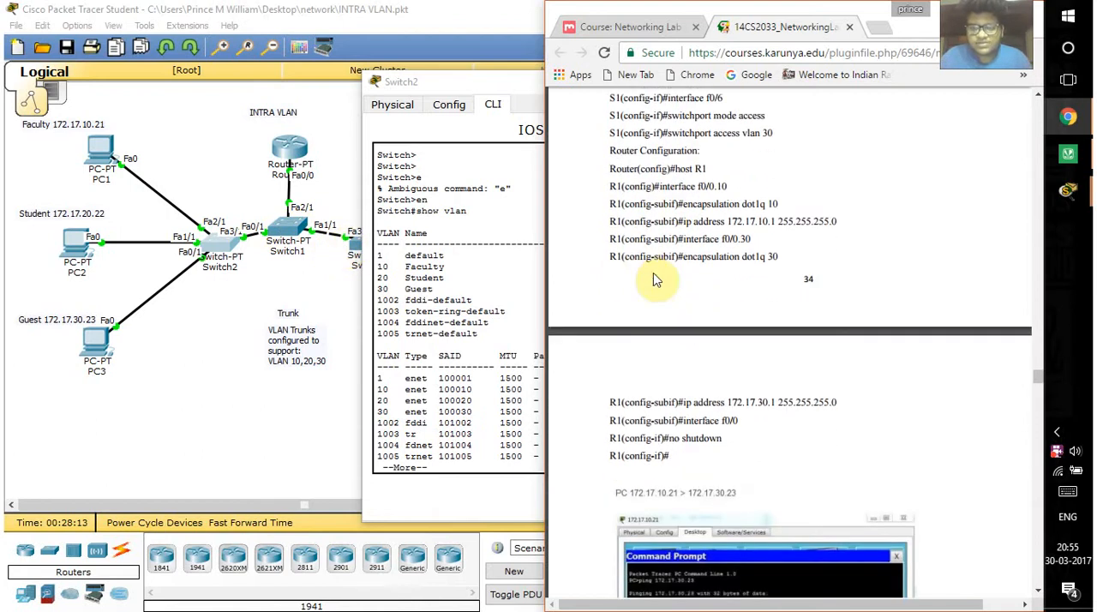
mouse_move(716, 198)
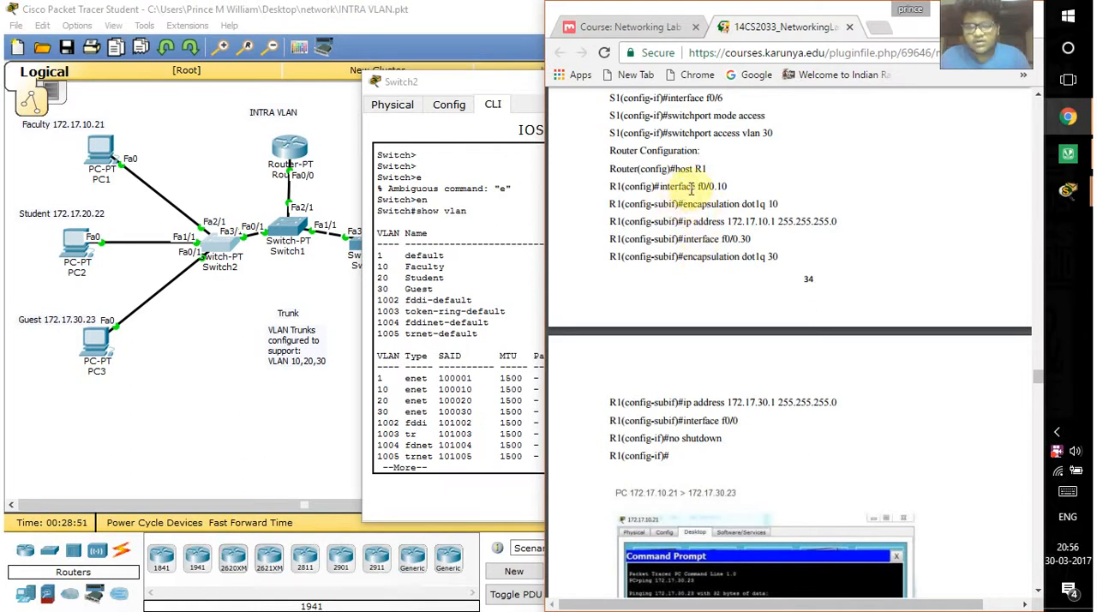
scroll("down", 3)
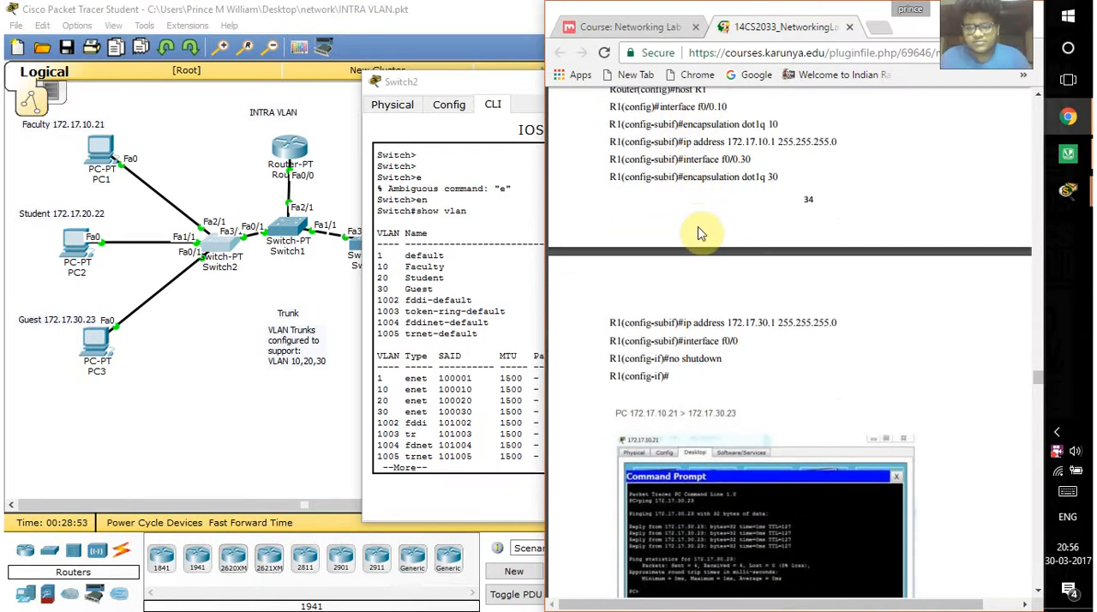
scroll("down", 3)
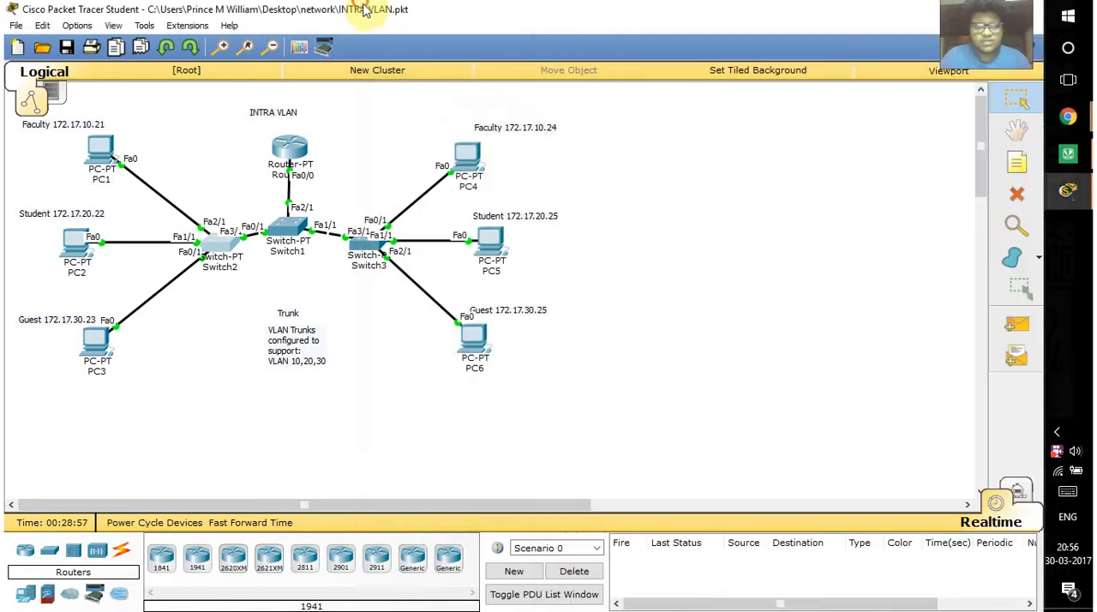
mouse_move(888, 203)
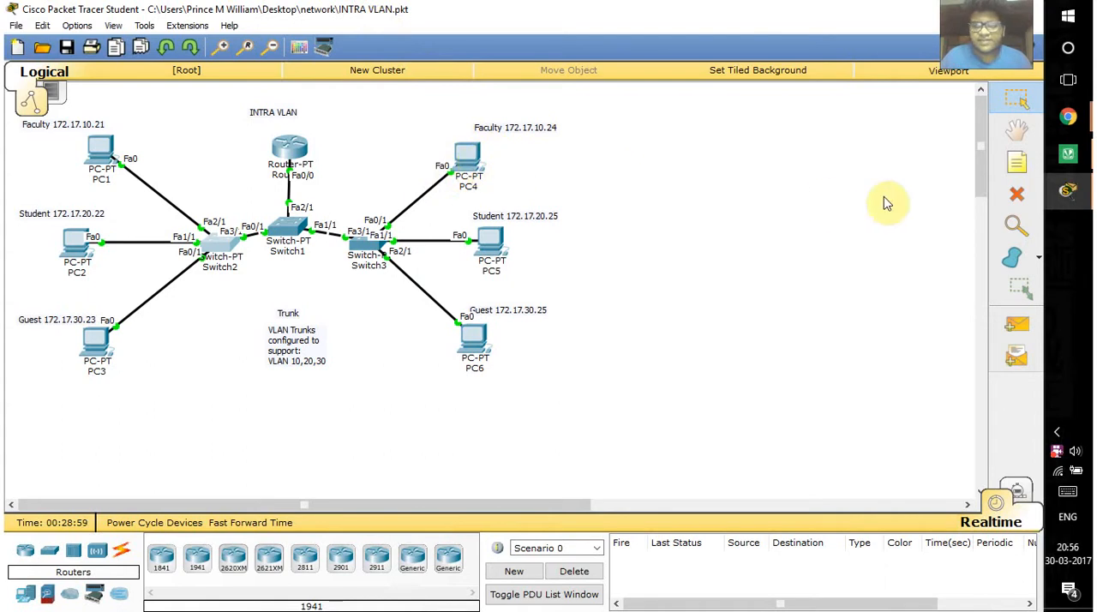
mouse_move(997, 433)
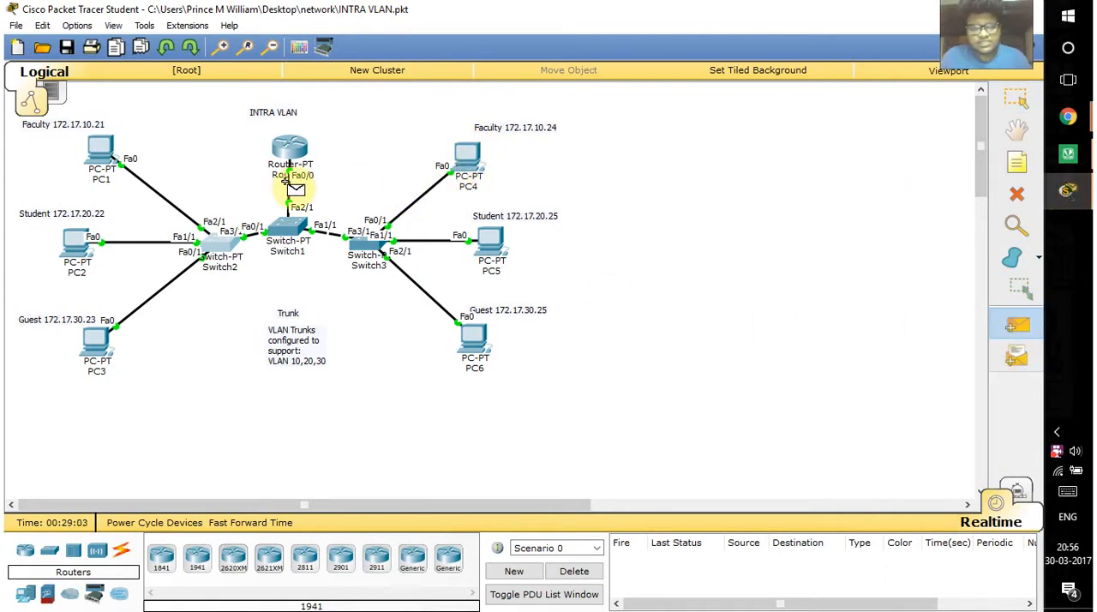
mouse_move(101, 159)
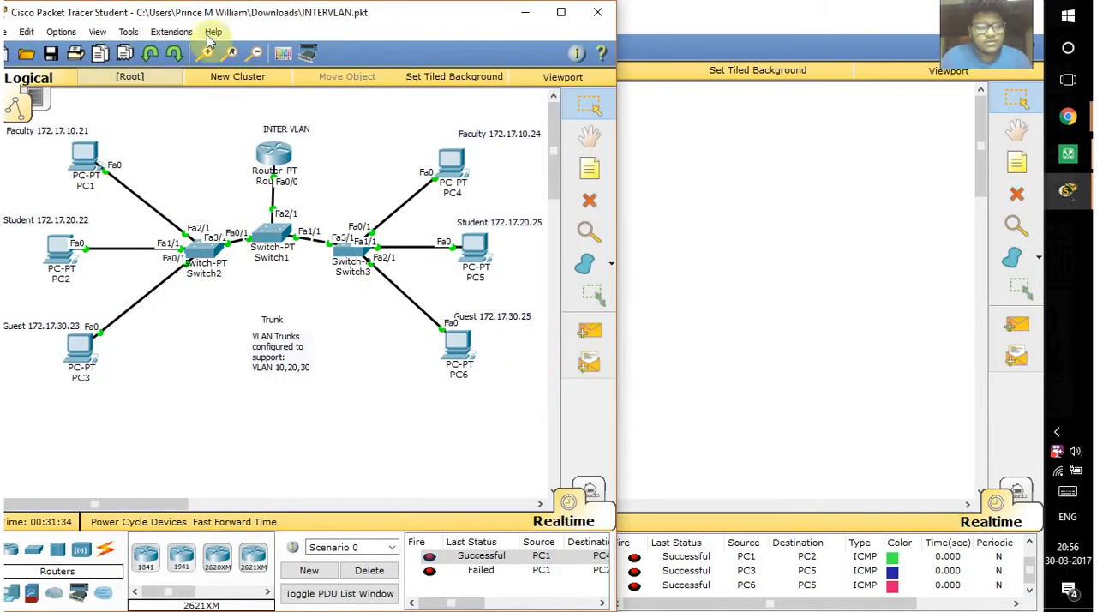
- Maximize INTERVLAN.pkt and add a simple PDU ping from PC1 to PC4
left_click(560, 12)
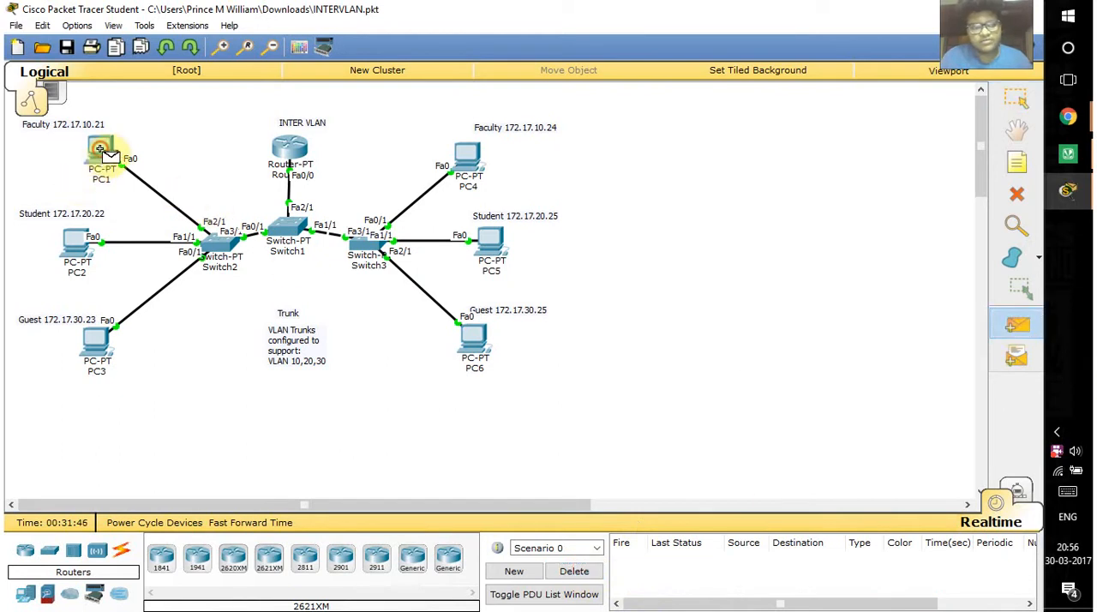
left_click(467, 158)
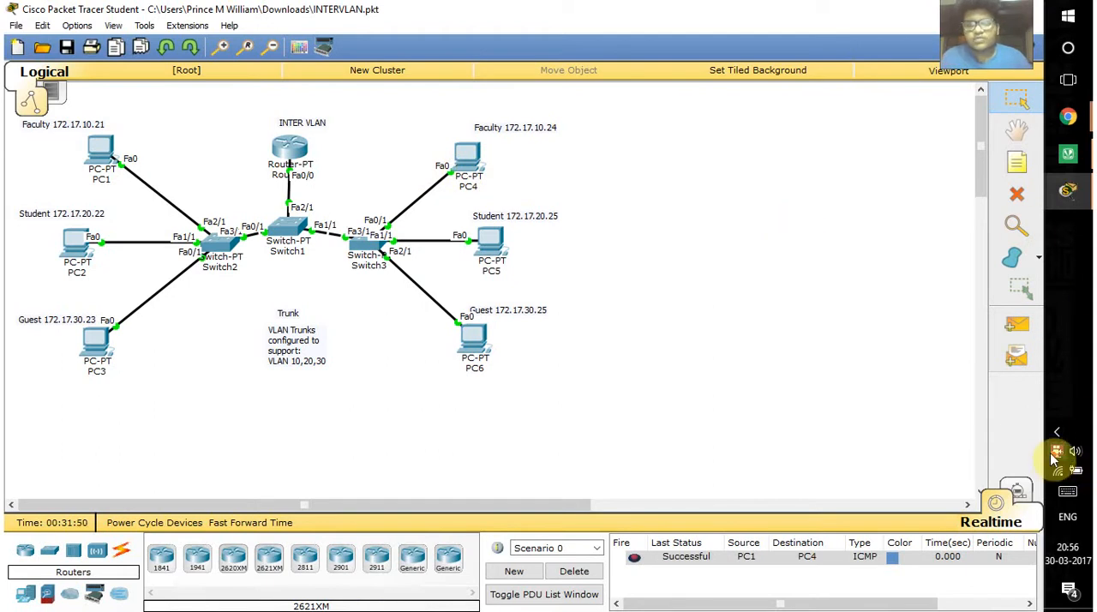
left_click(1056, 452)
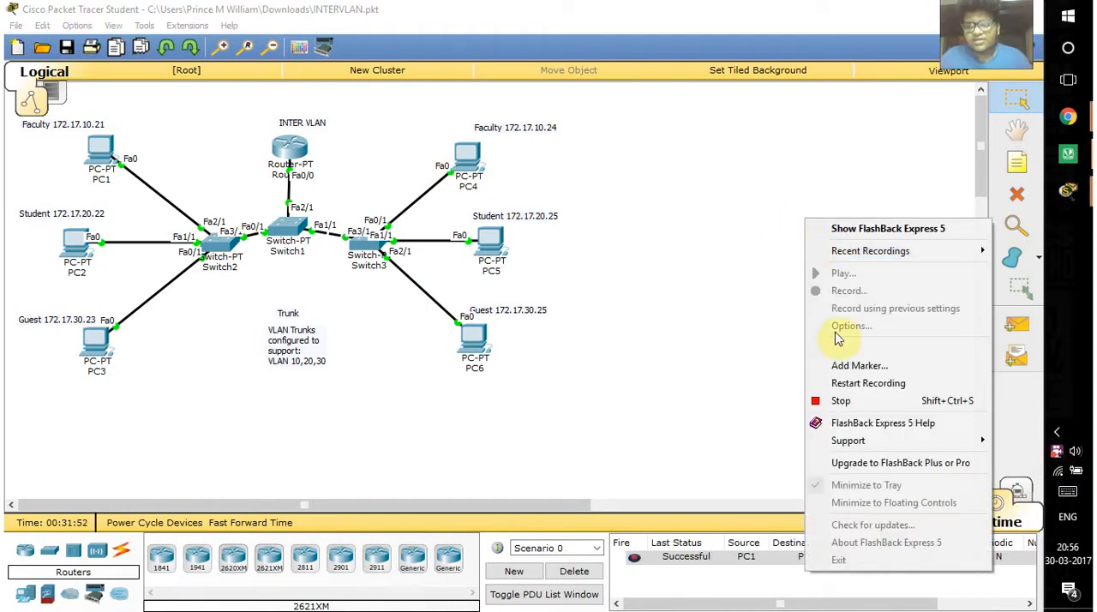